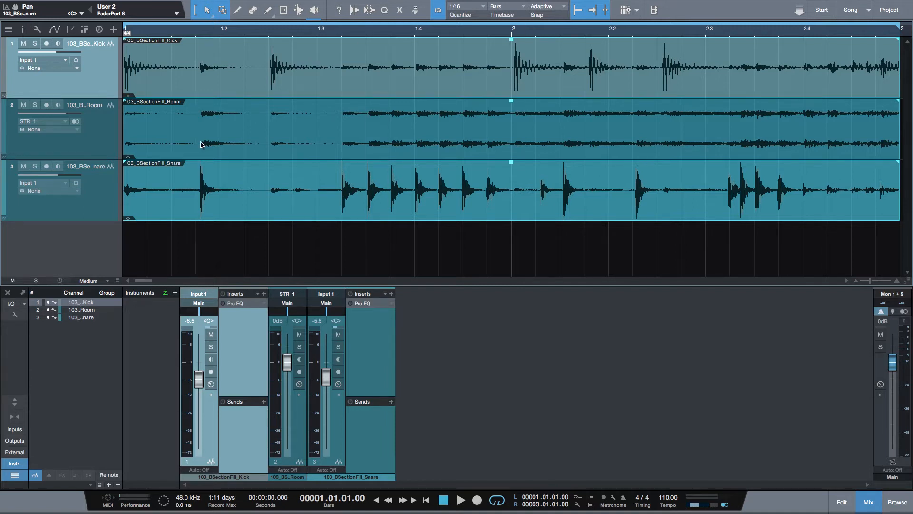
mouse_move(212, 207)
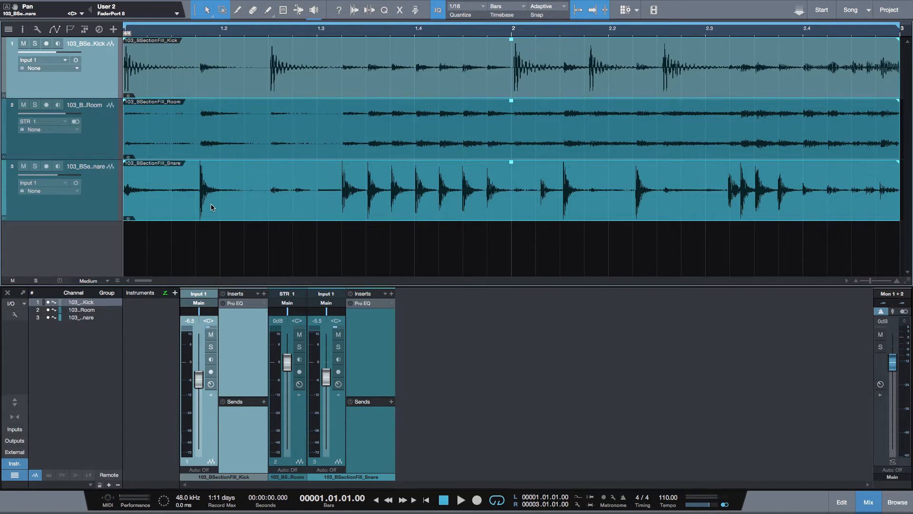
Audition the kick, room and snare tracks, then bring up the selected Snare event's actions.
left_click(458, 498)
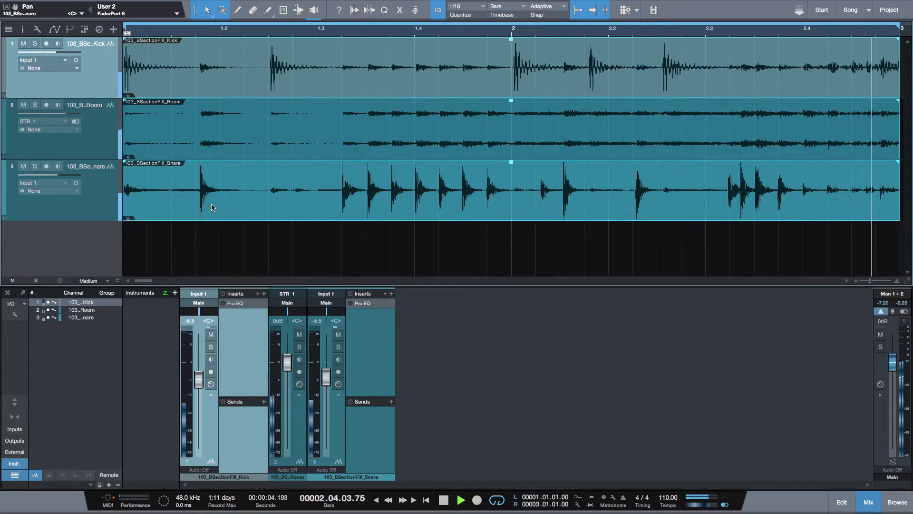
left_click(427, 499)
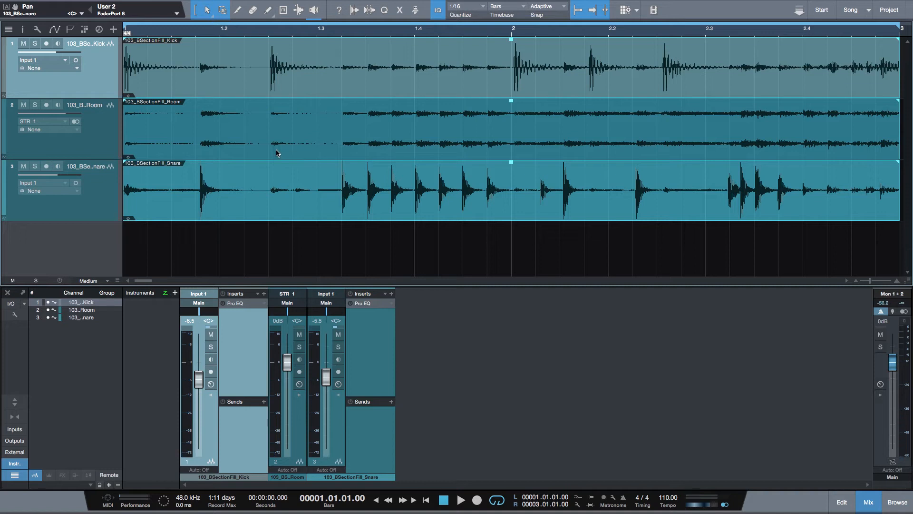
mouse_move(371, 274)
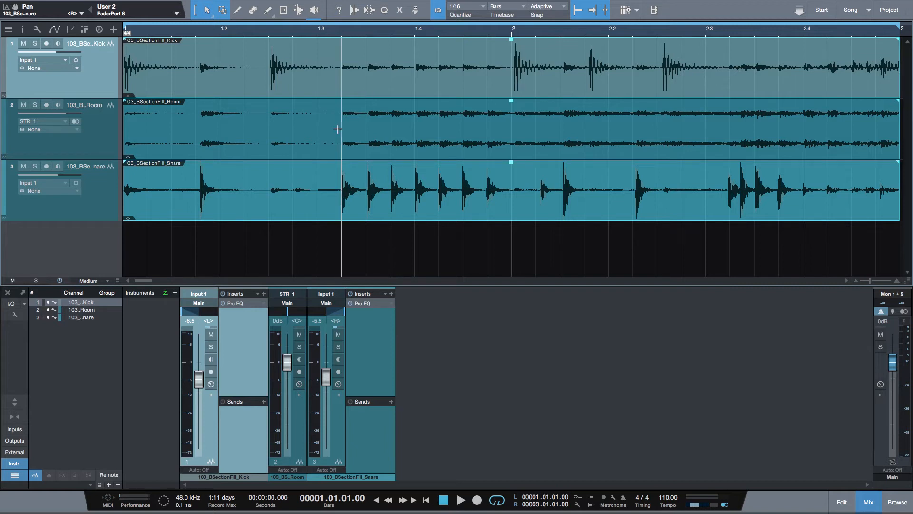
right_click(295, 202)
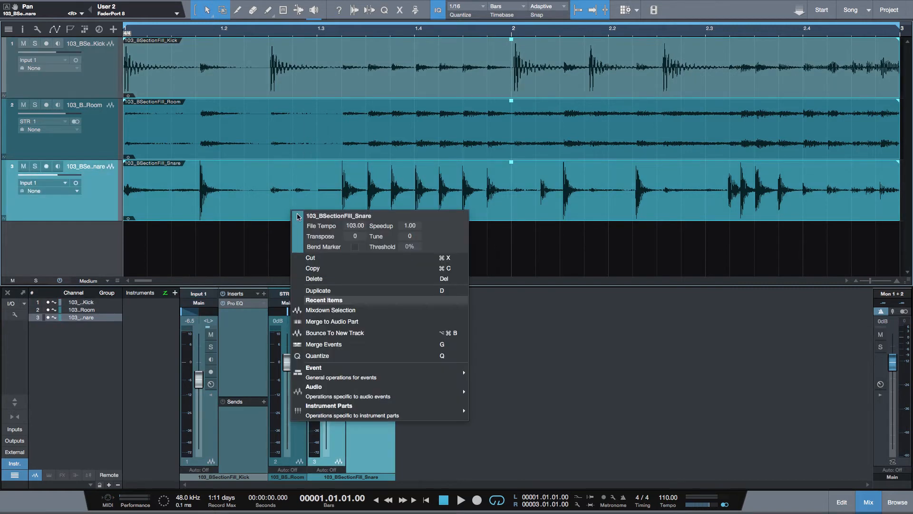
mouse_move(337, 310)
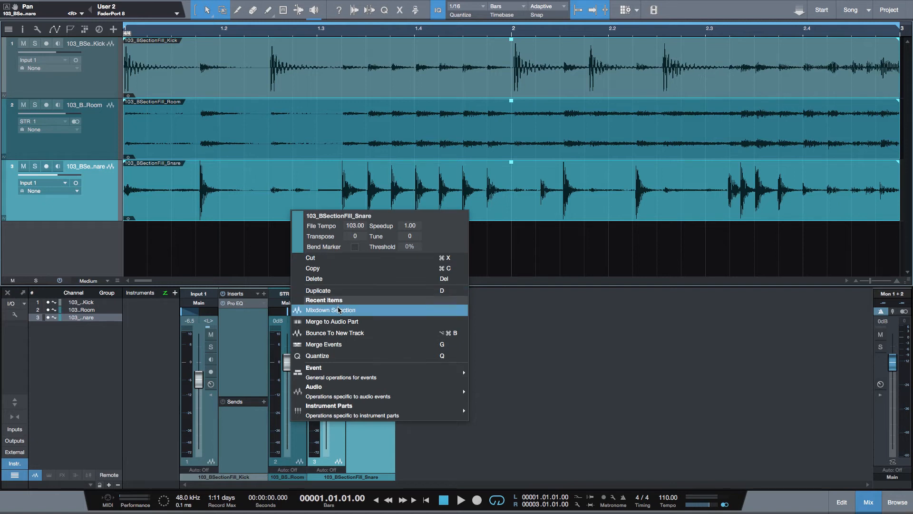
Mix down the selected drum events into a new Mixdown(4) track and play it back.
left_click(330, 310)
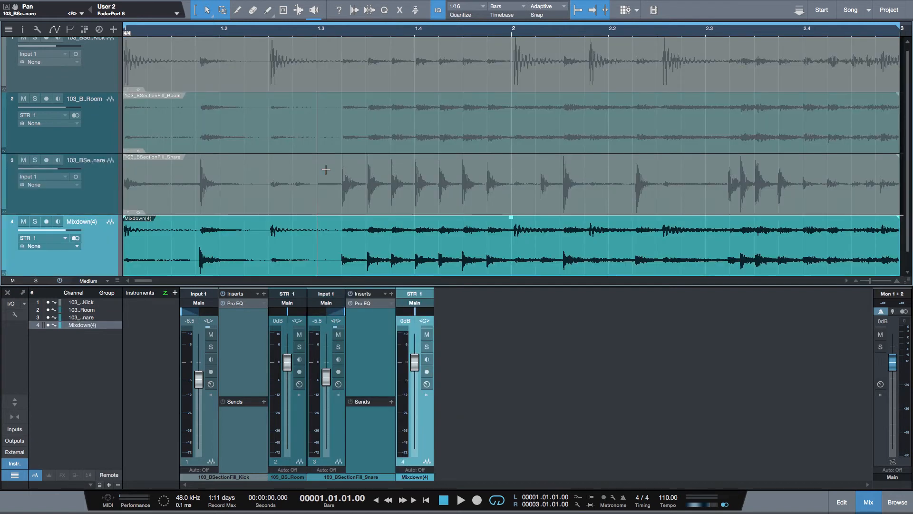
scroll("down", 3)
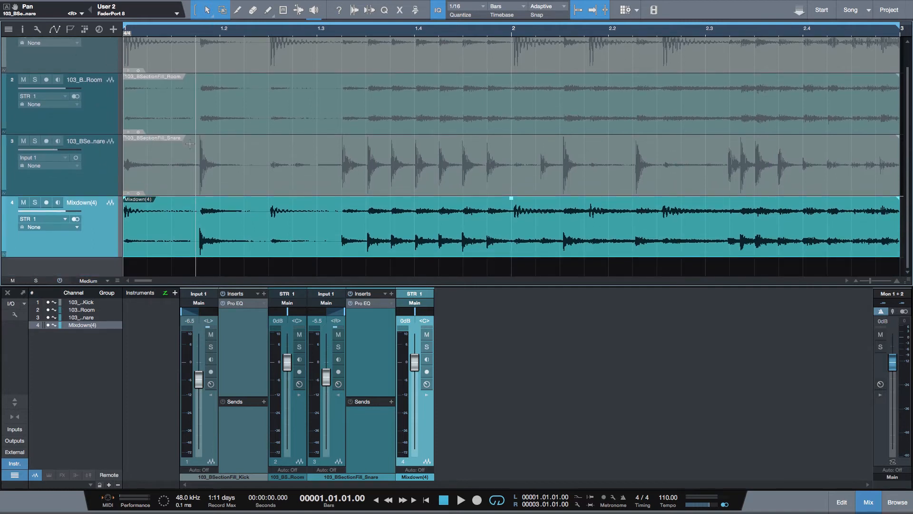
left_click(464, 500)
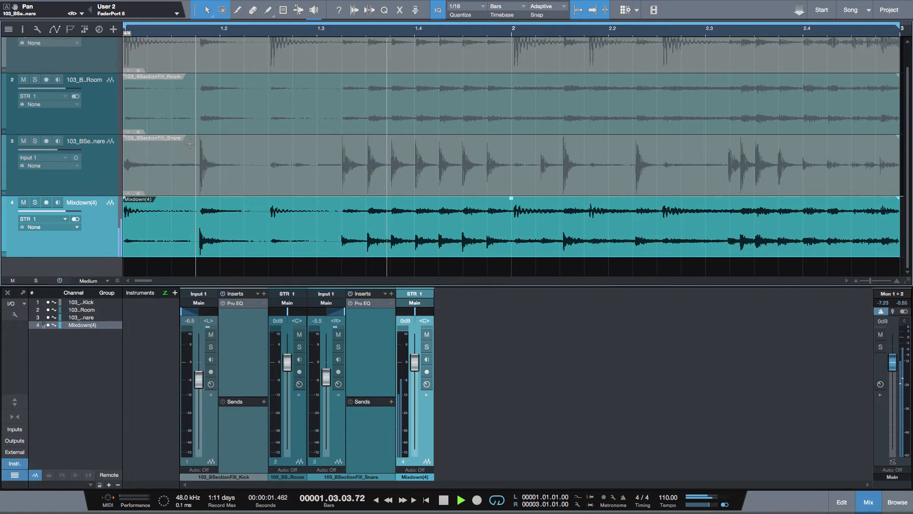